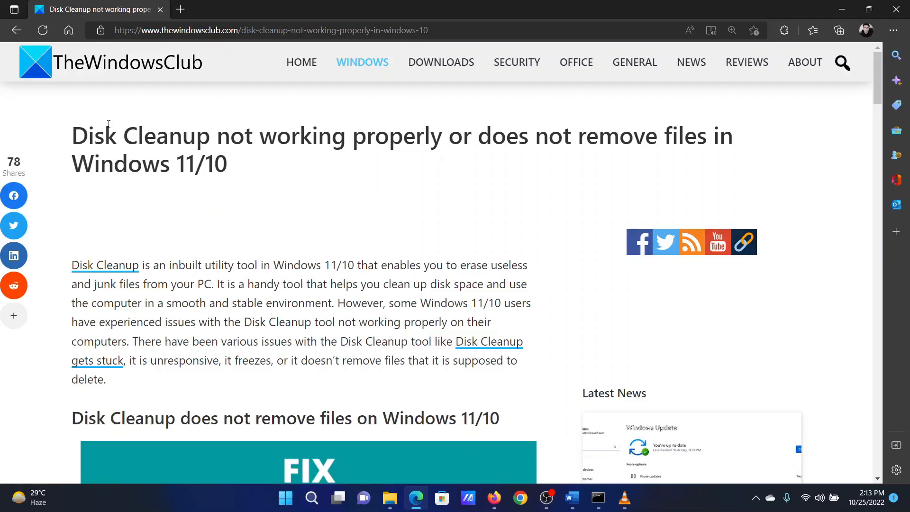
# Skim the article headline and scroll through the fix list for removing temporary files
pyautogui.moveTo(105, 136); pyautogui.dragTo(668, 135)
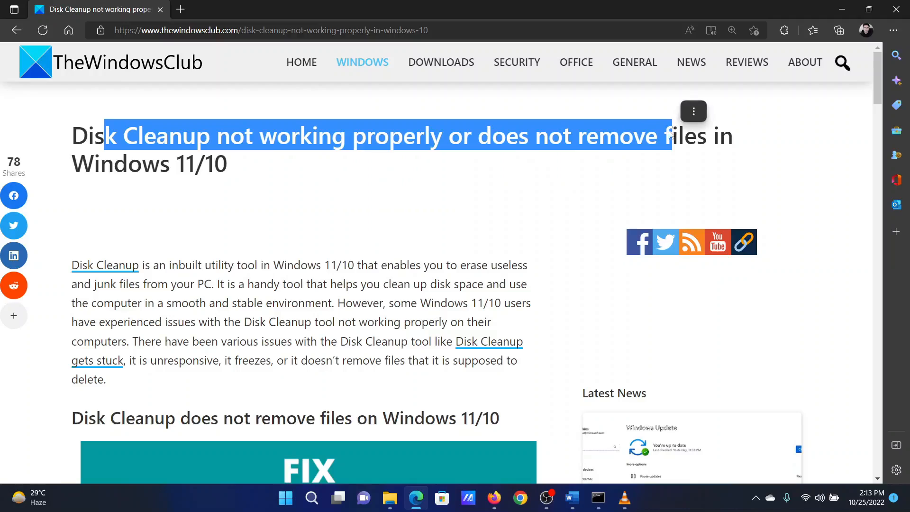
pyautogui.moveTo(607, 157)
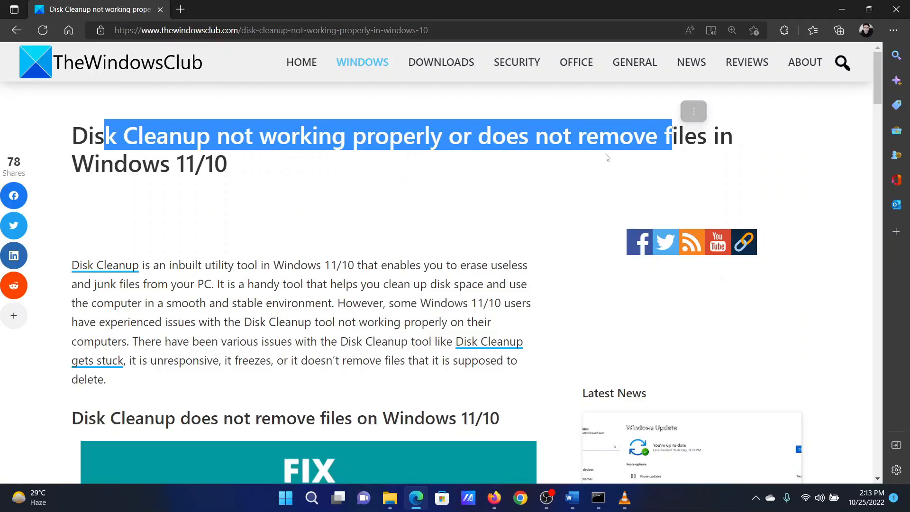
pyautogui.click(360, 186)
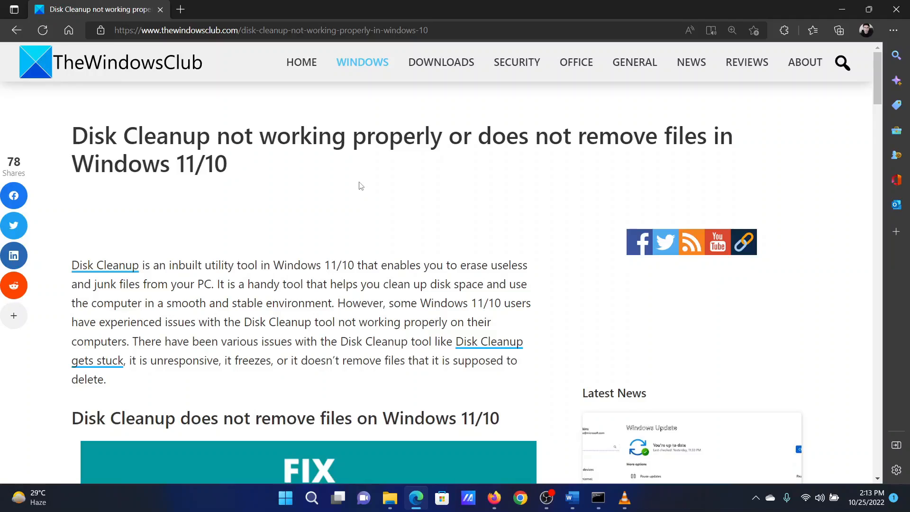
pyautogui.moveTo(364, 267)
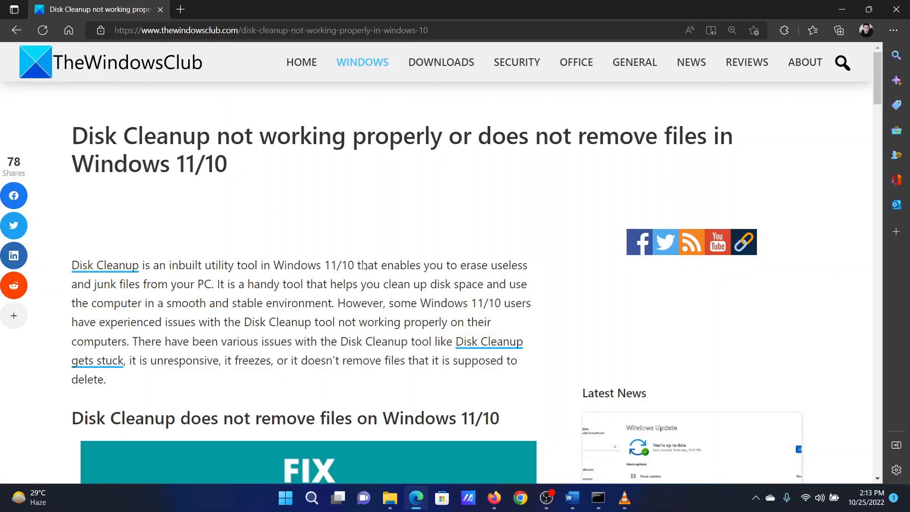
pyautogui.scroll(-3)
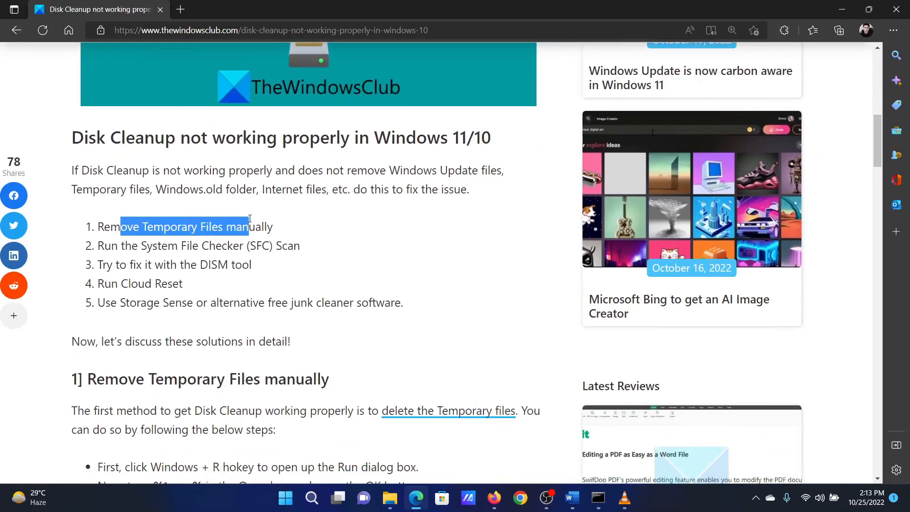
pyautogui.scroll(3)
pyautogui.write('%temp%')
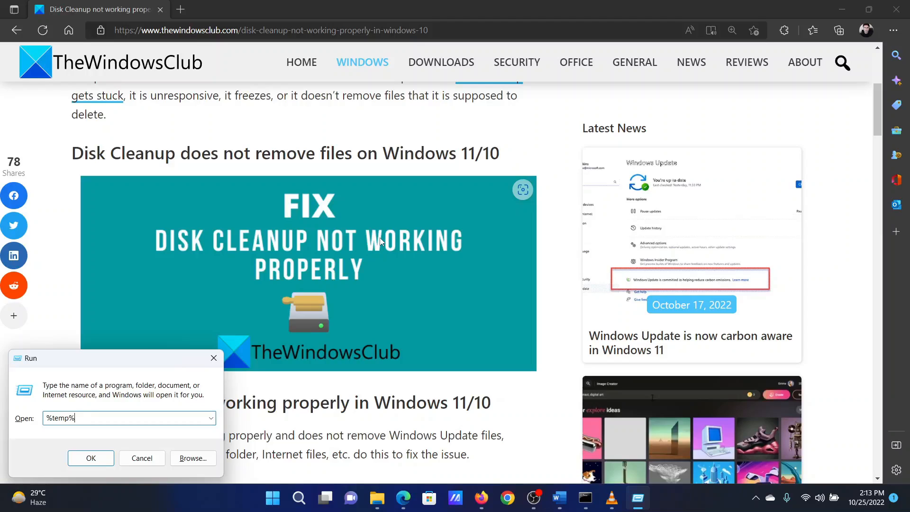
# Launch the Temp folder in File Explorer from the Run box with %temp%
pyautogui.click(91, 458)
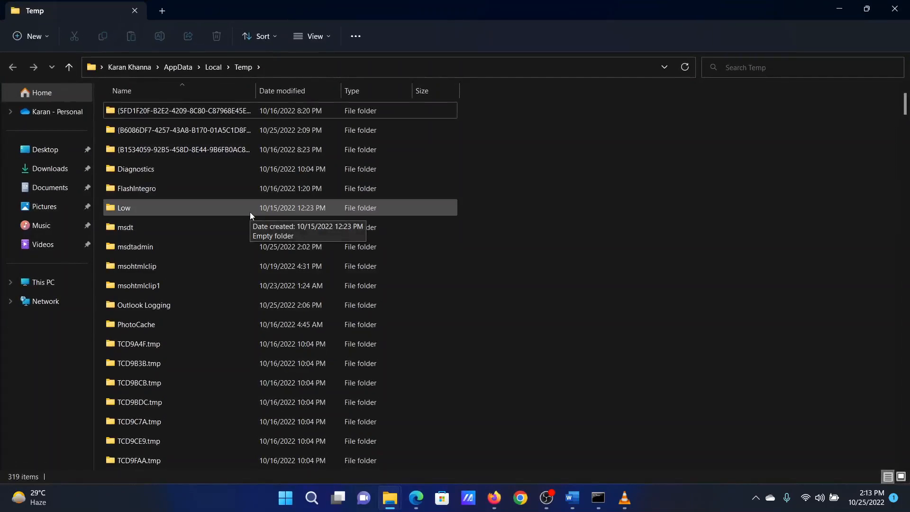
# Select every item in the Temp folder and delete them all
pyautogui.click(124, 207)
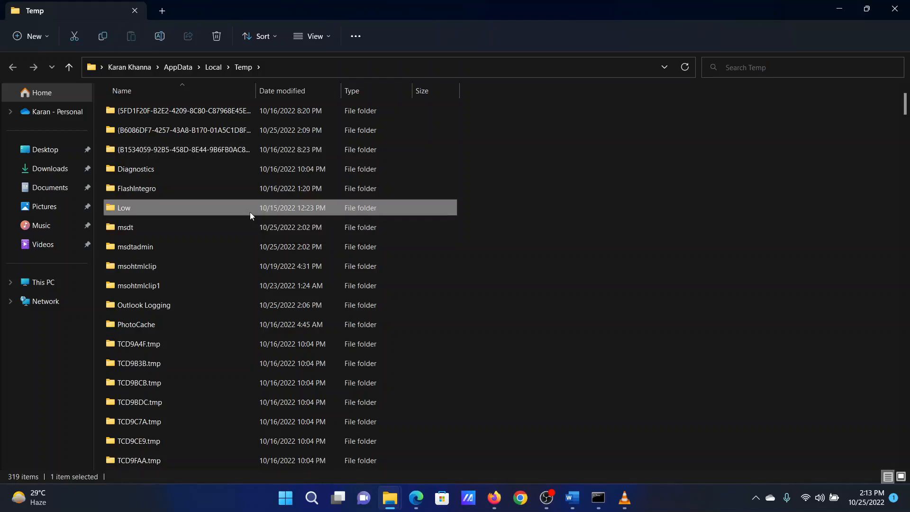
pyautogui.press('ctrl+a')
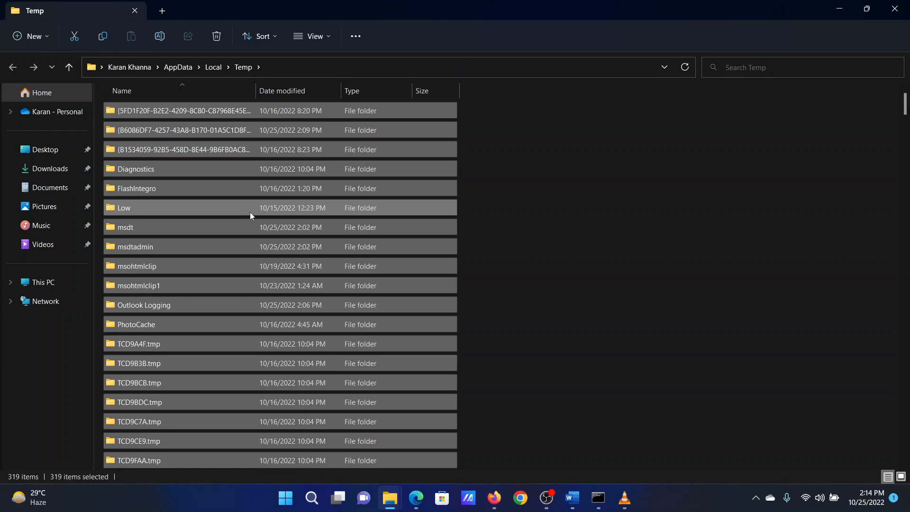
pyautogui.click(216, 36)
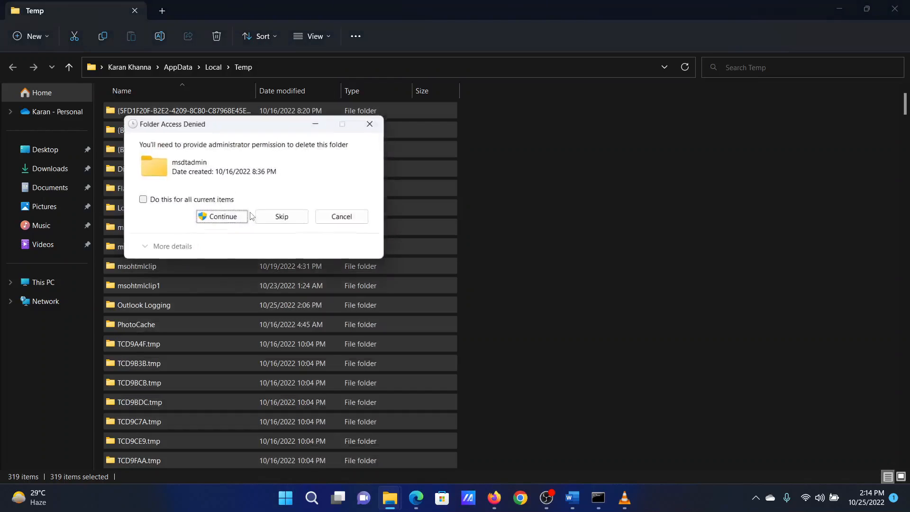
# Continue through the permission prompts, skip the in-use file and cancel, leaving 14 items
pyautogui.click(222, 216)
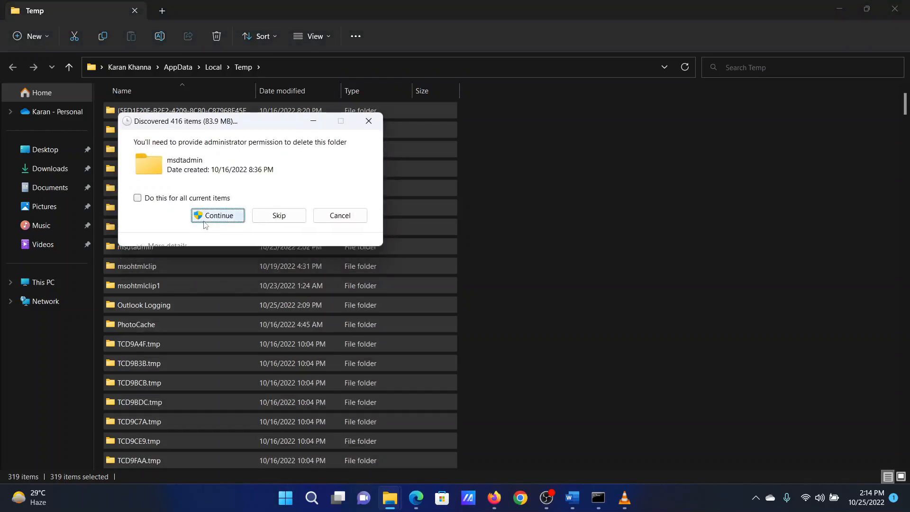
pyautogui.click(217, 216)
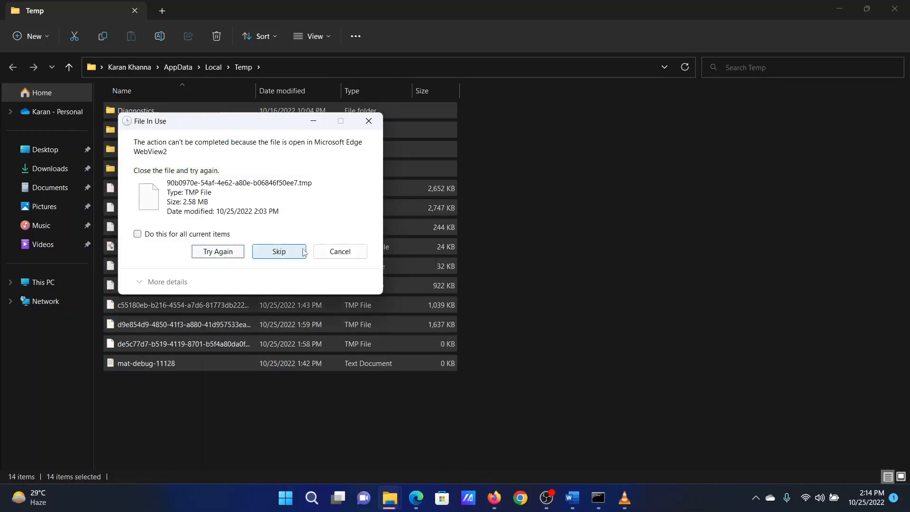
pyautogui.click(340, 251)
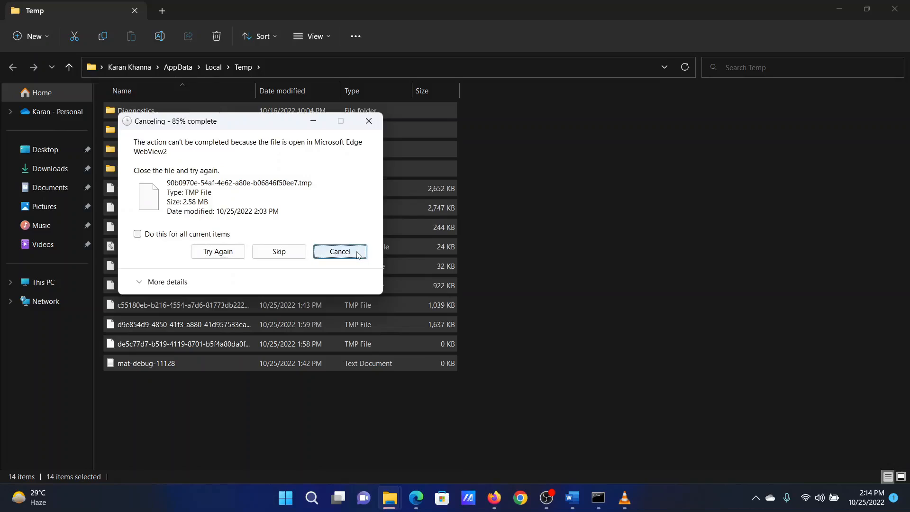
pyautogui.click(339, 251)
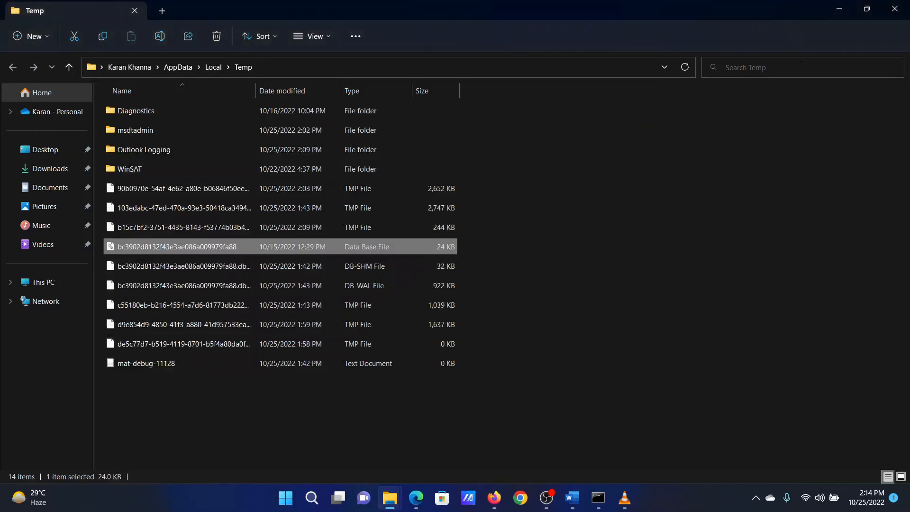
pyautogui.click(416, 498)
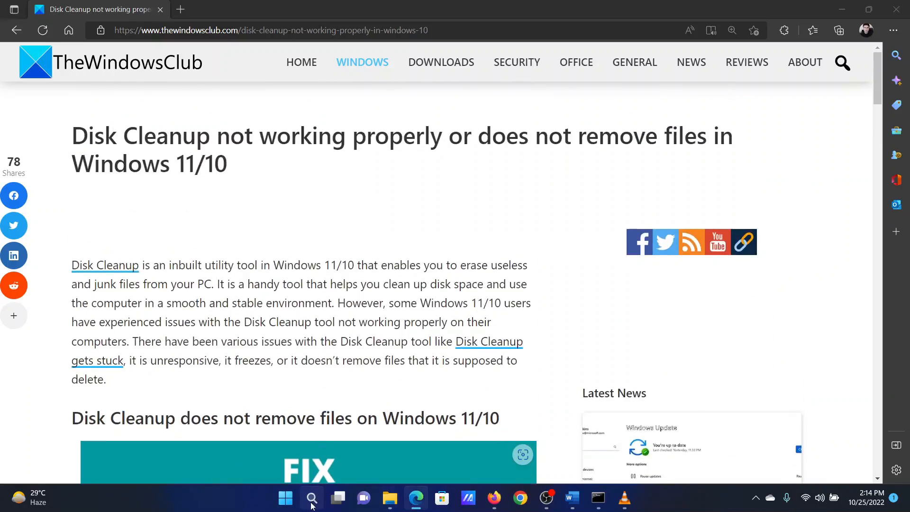
# Search for Command Prompt and run it as administrator
pyautogui.write('comm')
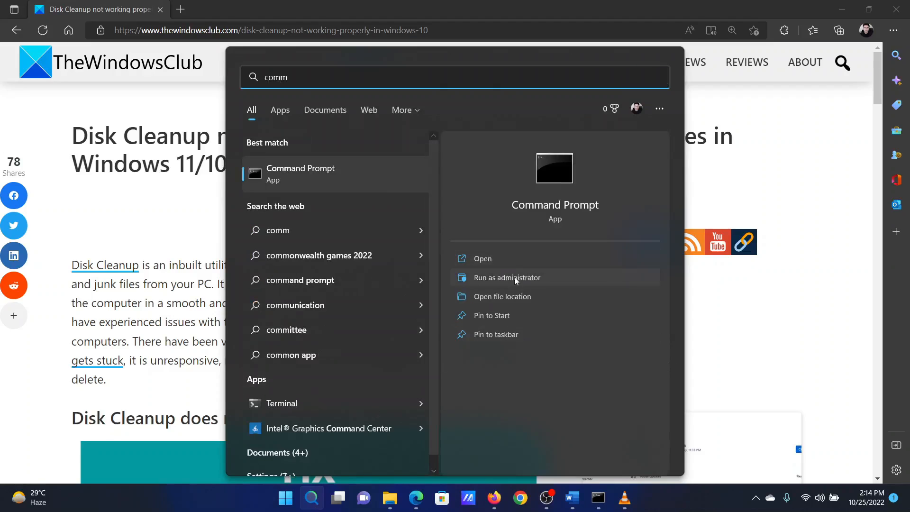
pyautogui.moveTo(597, 498)
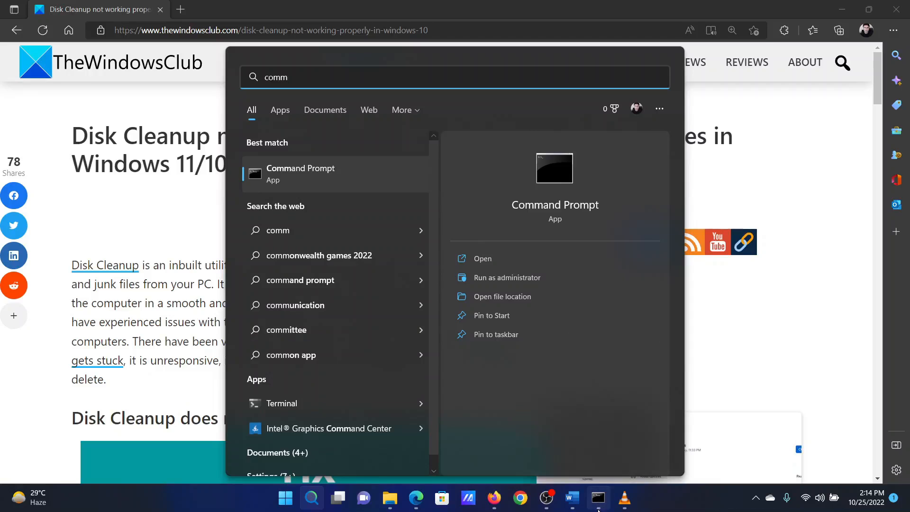
pyautogui.click(507, 277)
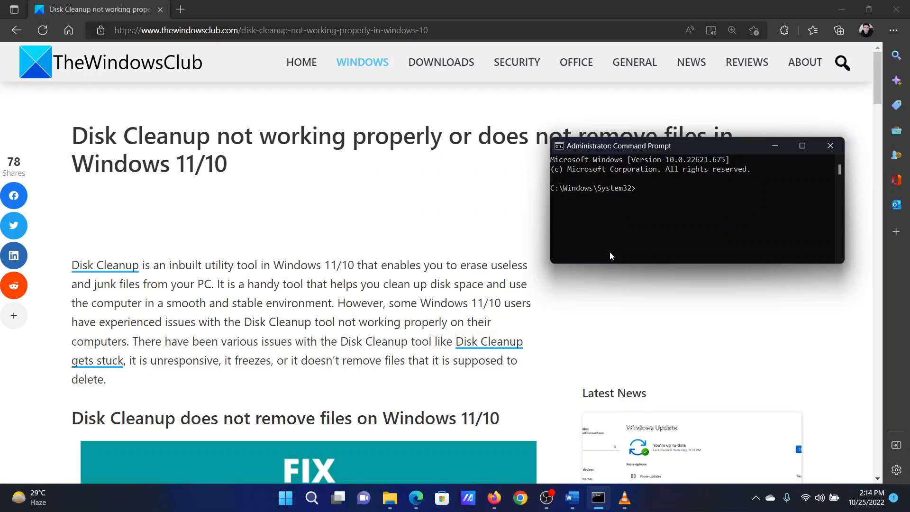
# Write sfc /scannow at the administrator prompt without running it yet
pyautogui.write('sfc')
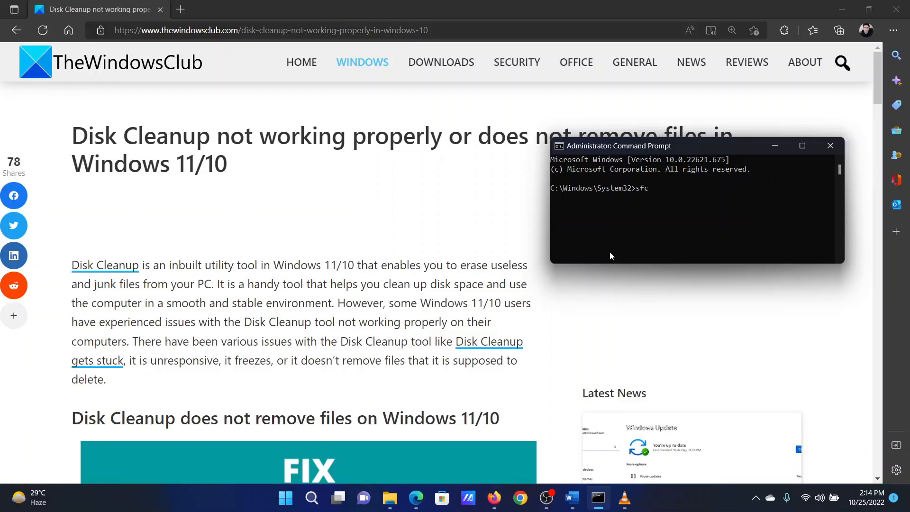
pyautogui.write('/')
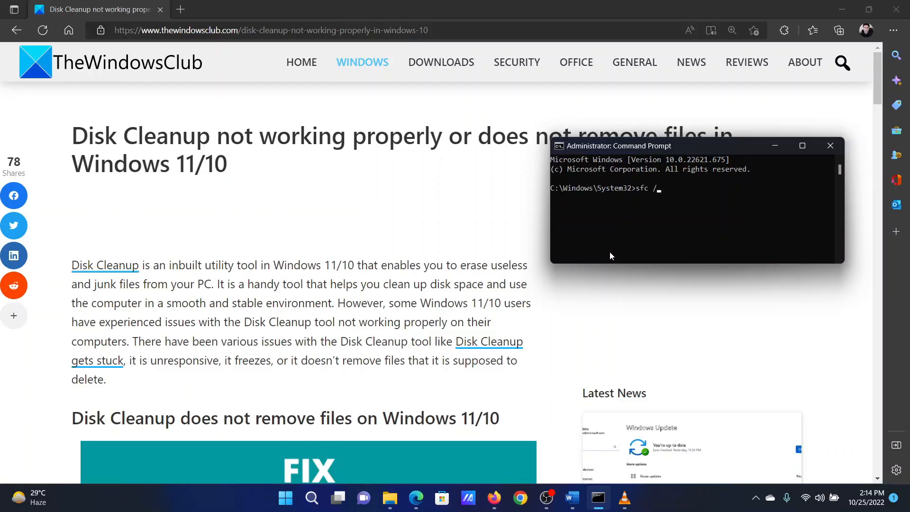
pyautogui.write('scanno')
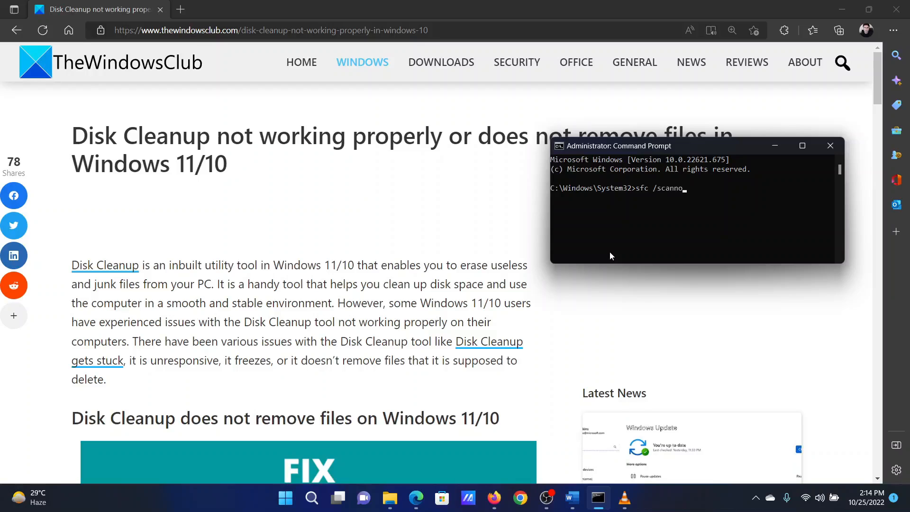
pyautogui.write('w')
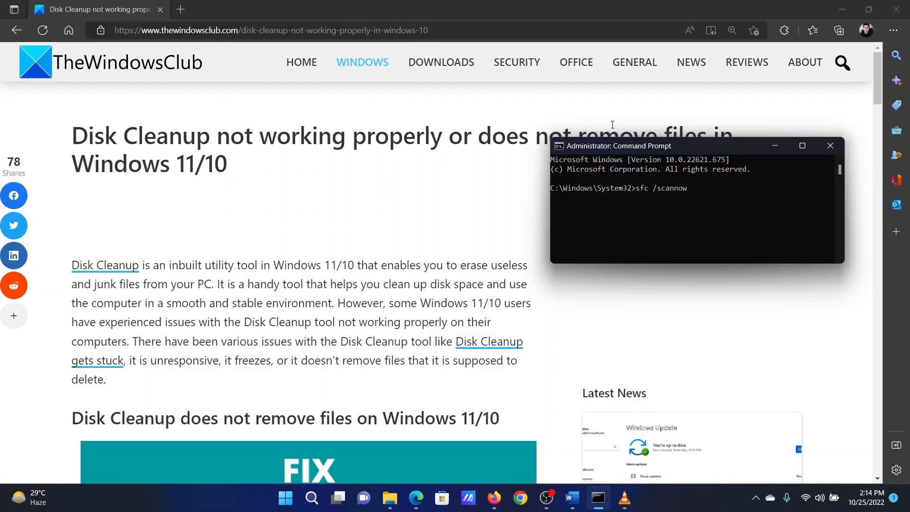
pyautogui.moveTo(584, 82)
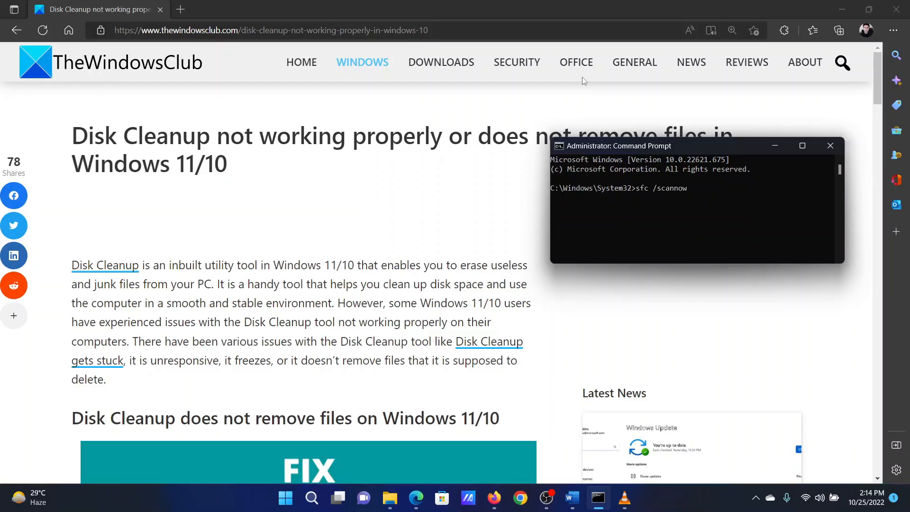
# Bring the Disk Cleanup article forward and briefly highlight its headline
pyautogui.click(830, 146)
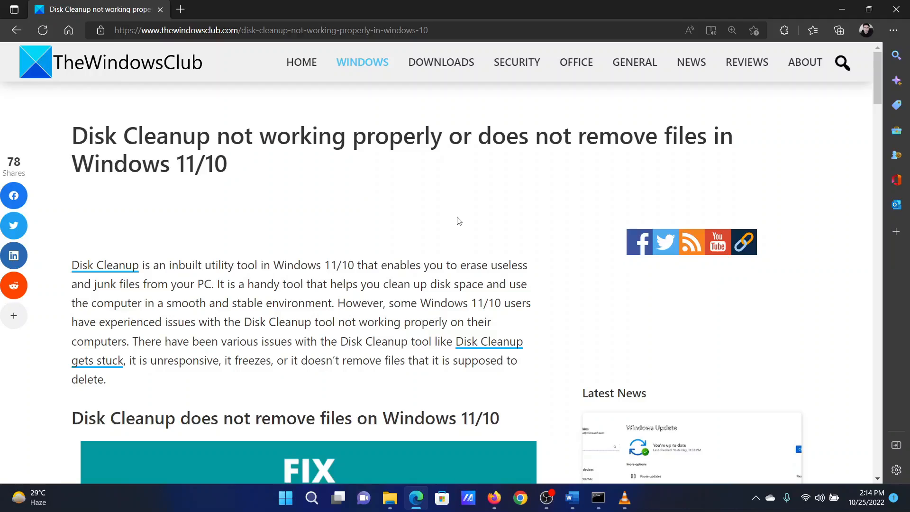
pyautogui.moveTo(168, 136); pyautogui.dragTo(300, 135)
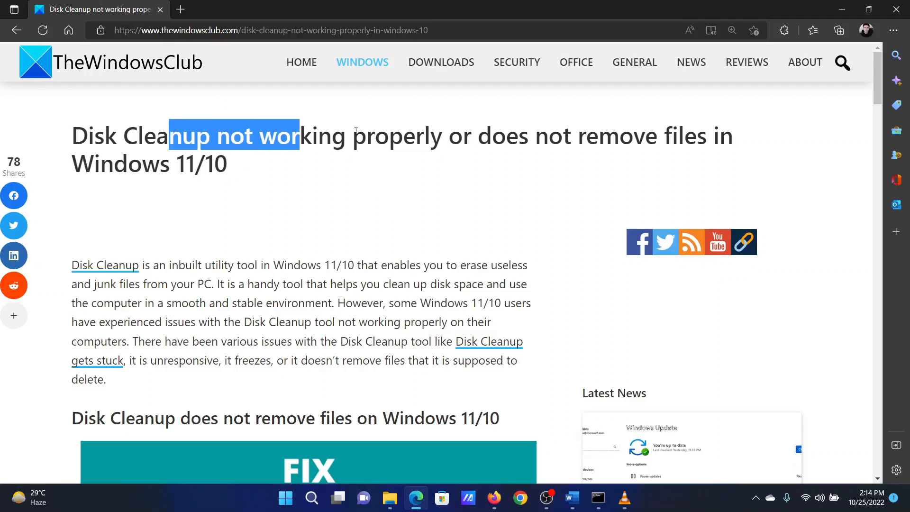
pyautogui.click(393, 183)
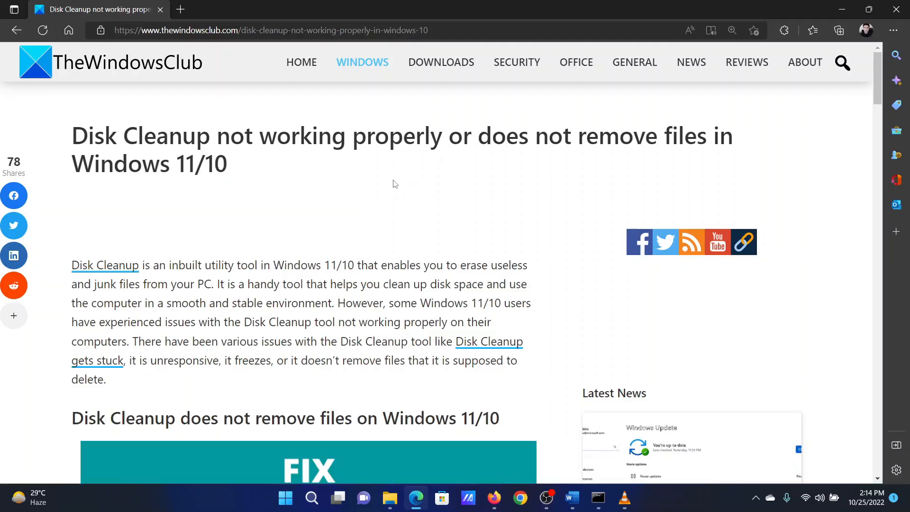